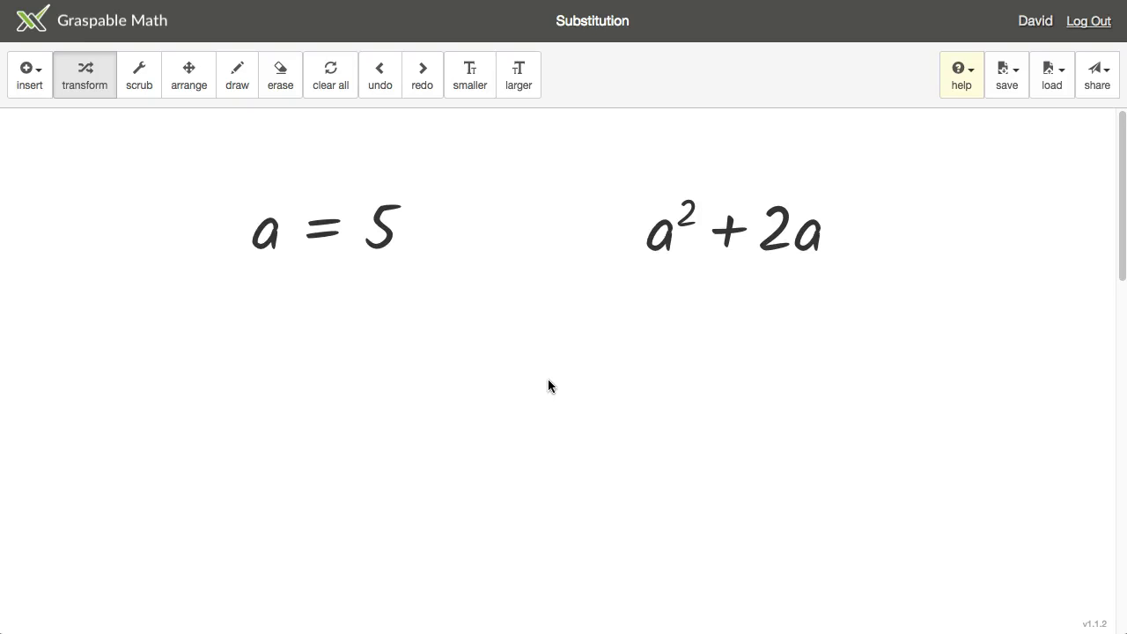
{"action": "mouse_move", "coordinate": [402, 378]}
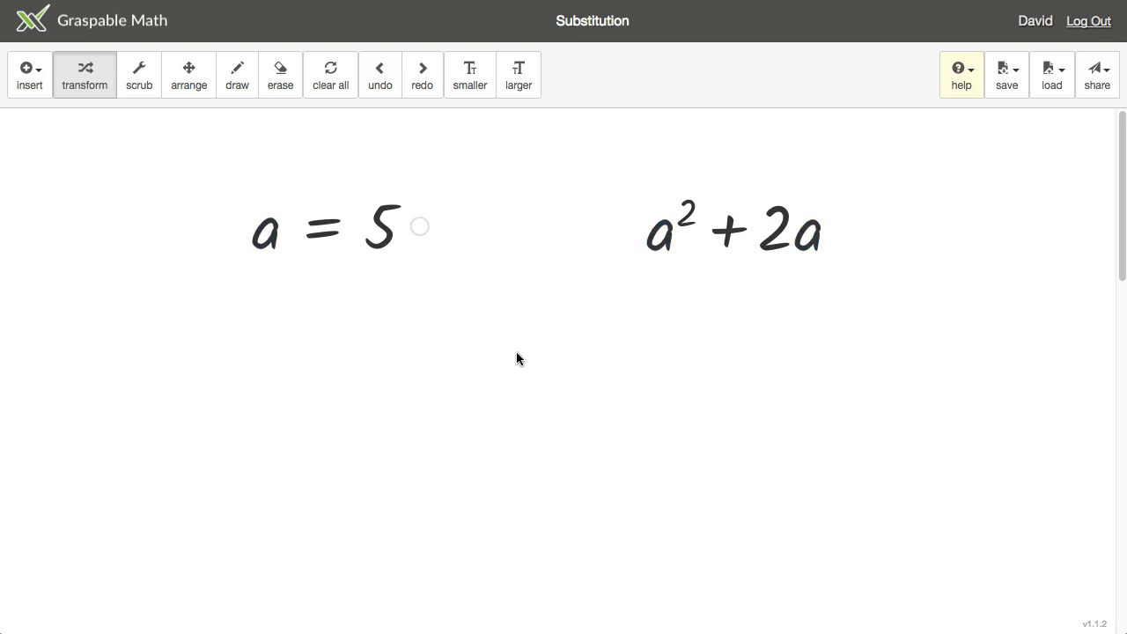
{"action": "mouse_move", "coordinate": [376, 297]}
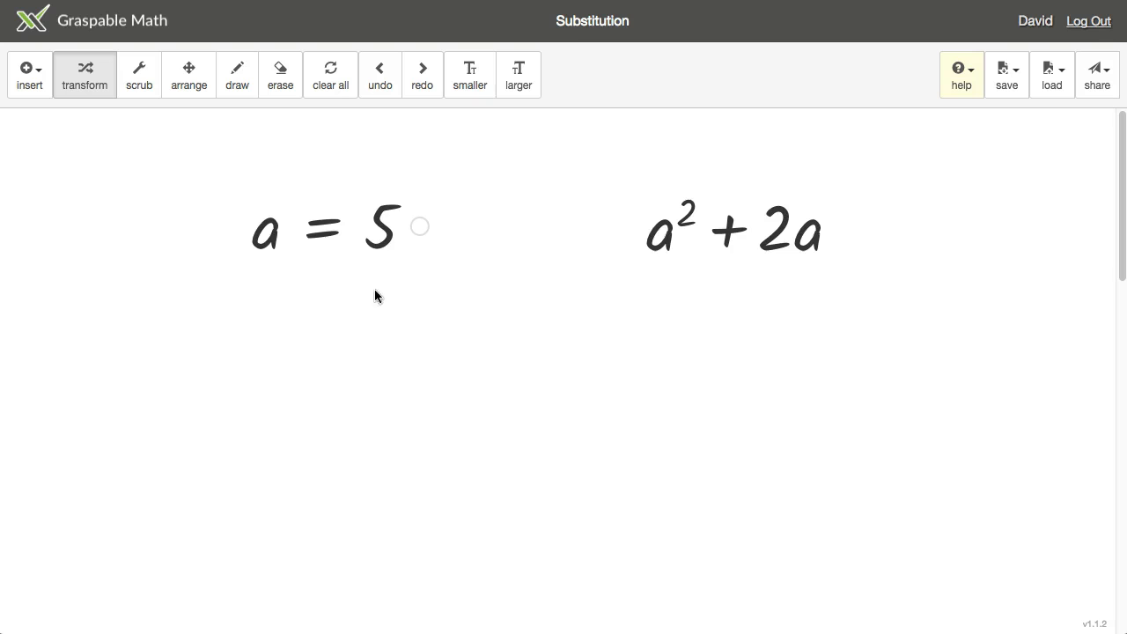
{"action": "mouse_move", "coordinate": [512, 333]}
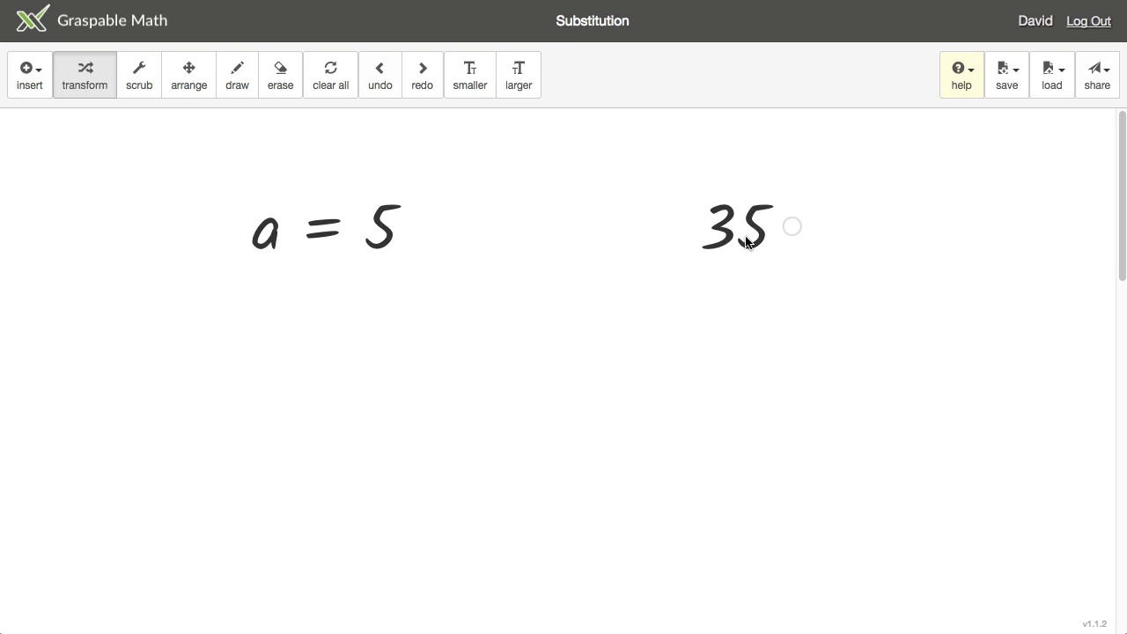
Switch to the scrub tool for changing numbers continuously
{"action": "left_click", "coordinate": [138, 75]}
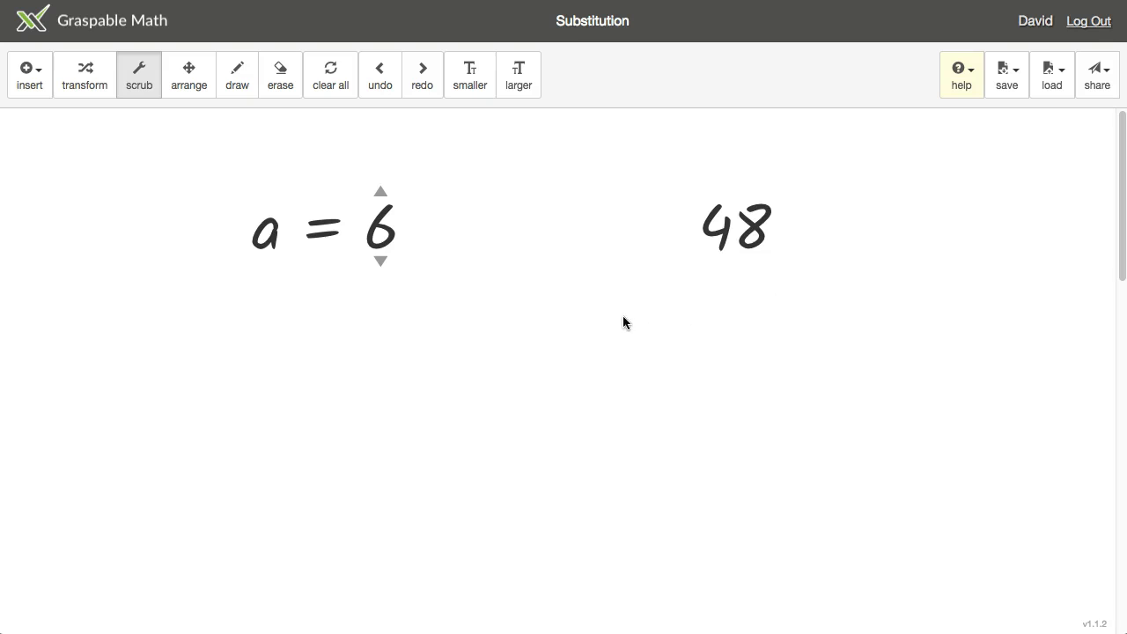
Switch back to transform mode for manipulating expressions
{"action": "left_click", "coordinate": [85, 74]}
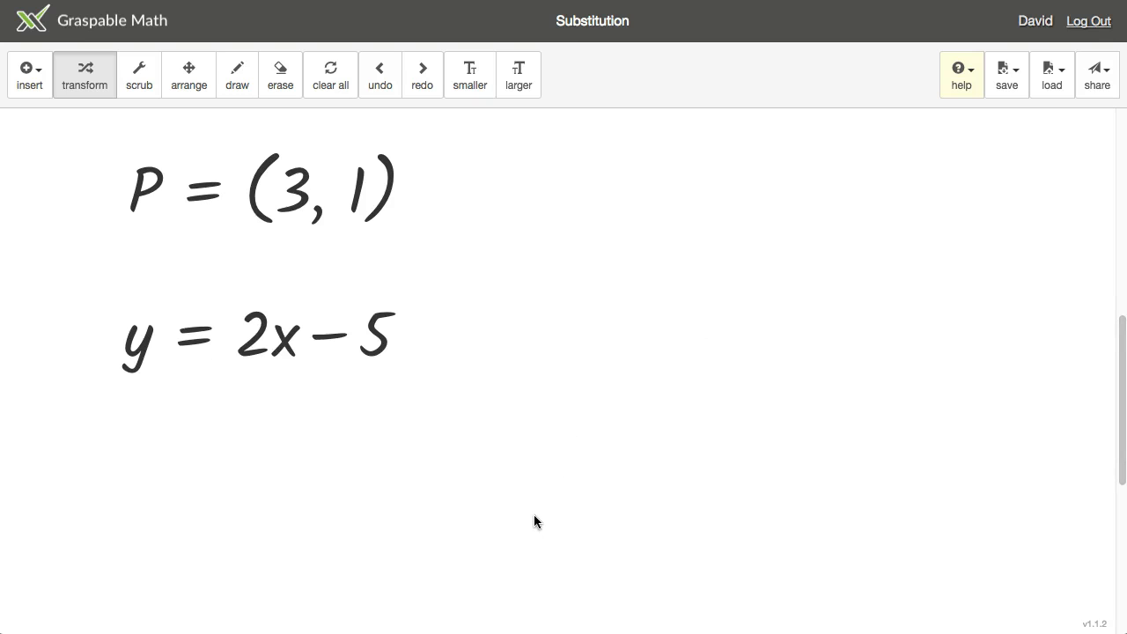
{"action": "mouse_move", "coordinate": [530, 518]}
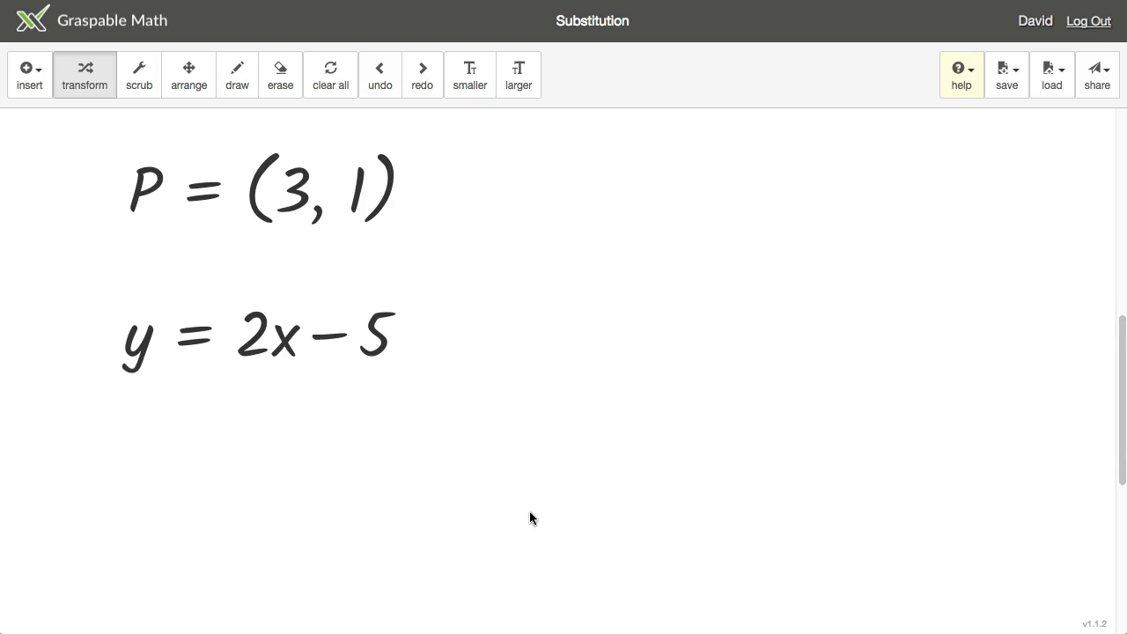
{"action": "mouse_move", "coordinate": [469, 251]}
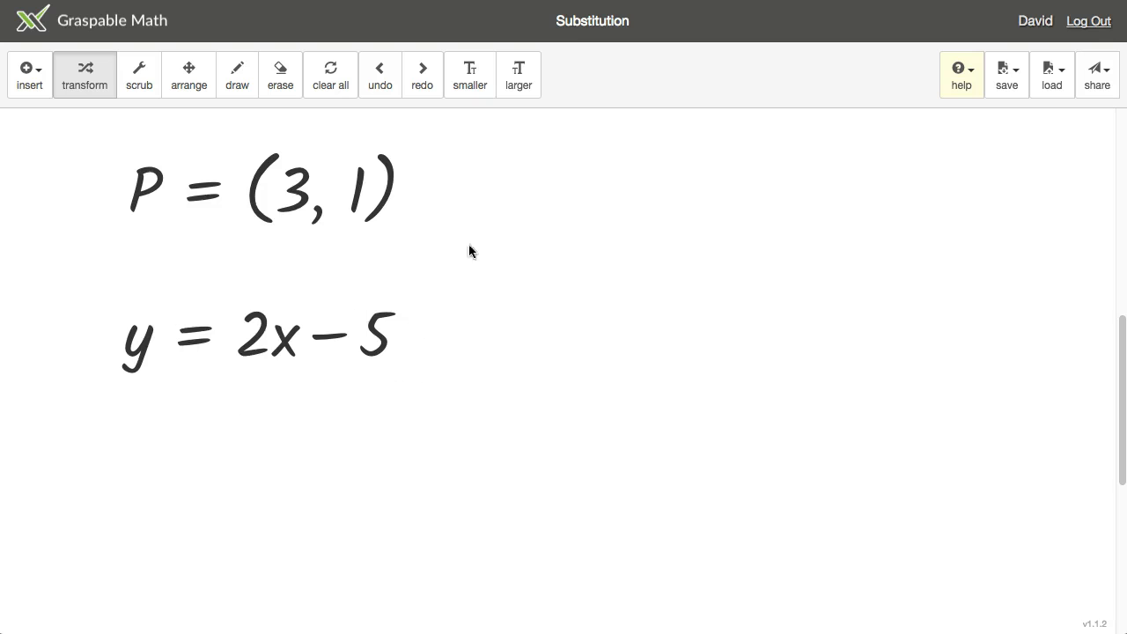
{"action": "mouse_move", "coordinate": [507, 236]}
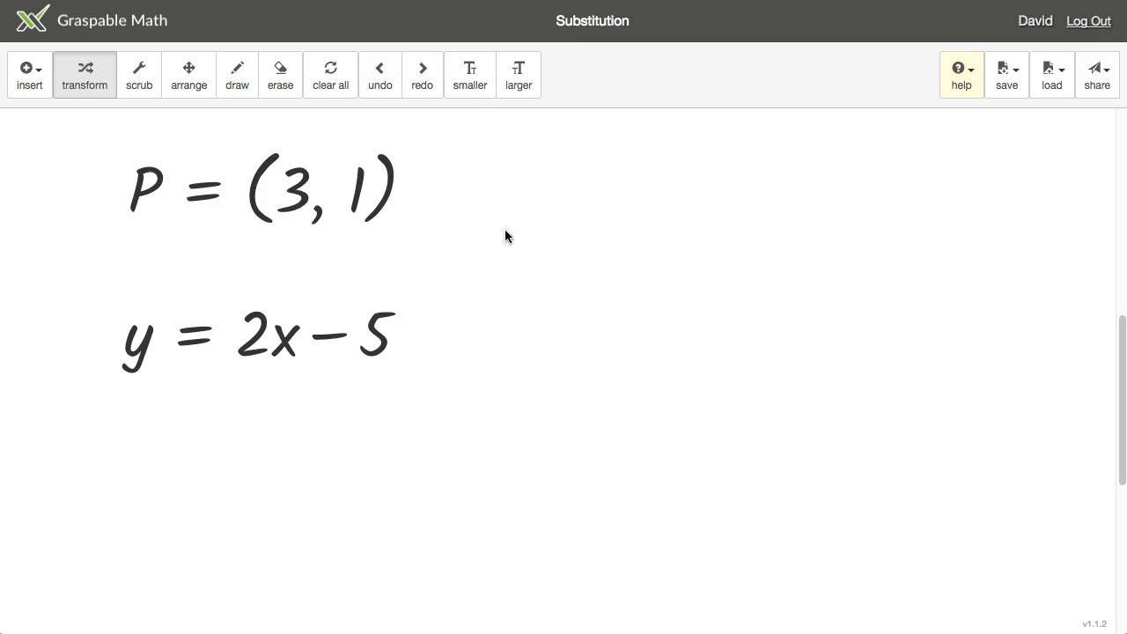
Drag the 3 and then the 1 from P = (3, 1) onto x and y
{"action": "left_click_drag", "start_coordinate": [299, 187], "coordinate": [287, 338]}
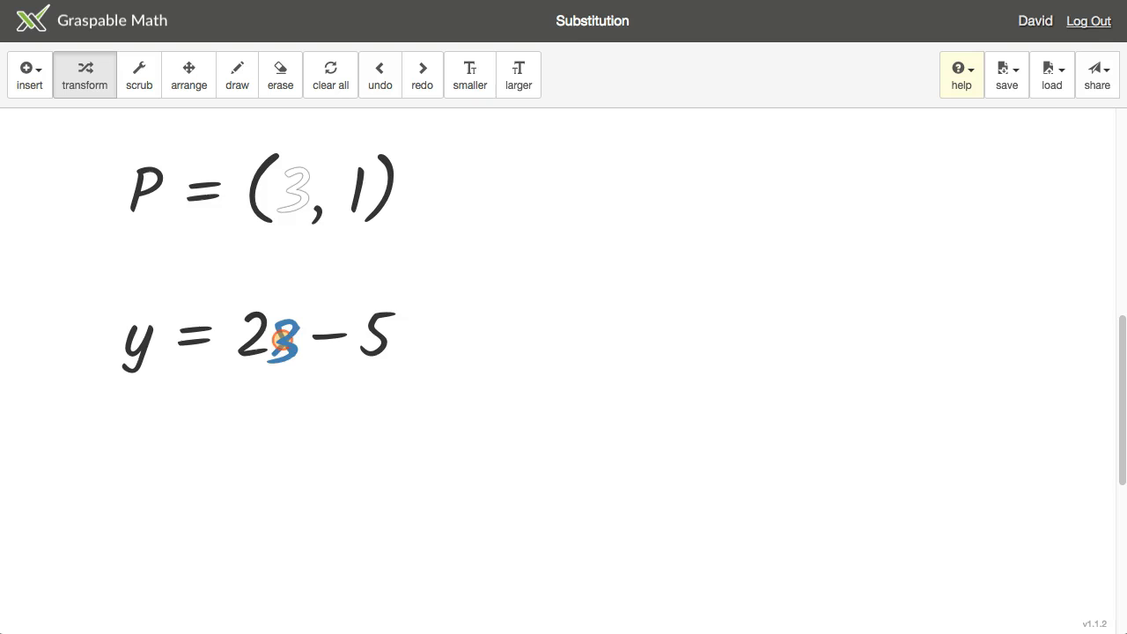
{"action": "left_click_drag", "start_coordinate": [300, 189], "coordinate": [282, 335]}
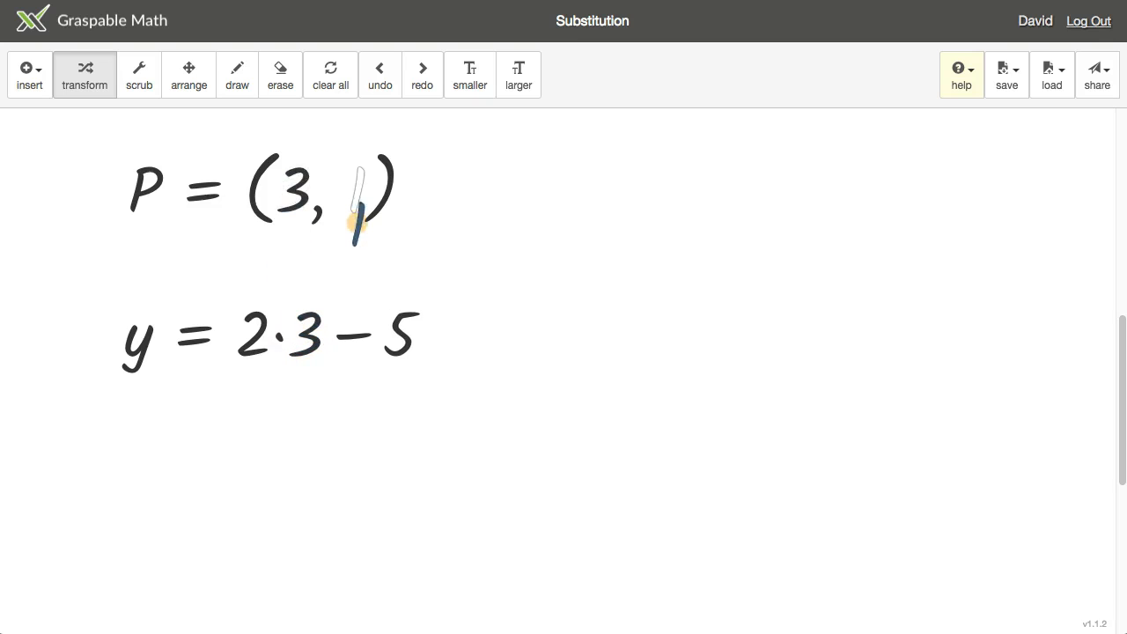